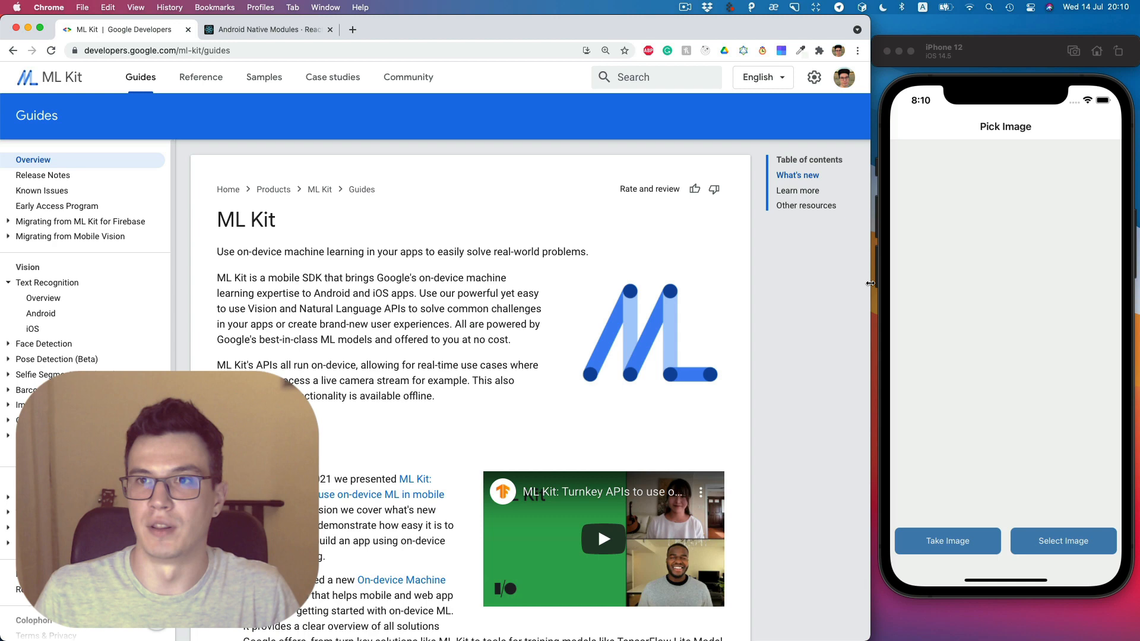
pyautogui.moveTo(1003, 77)
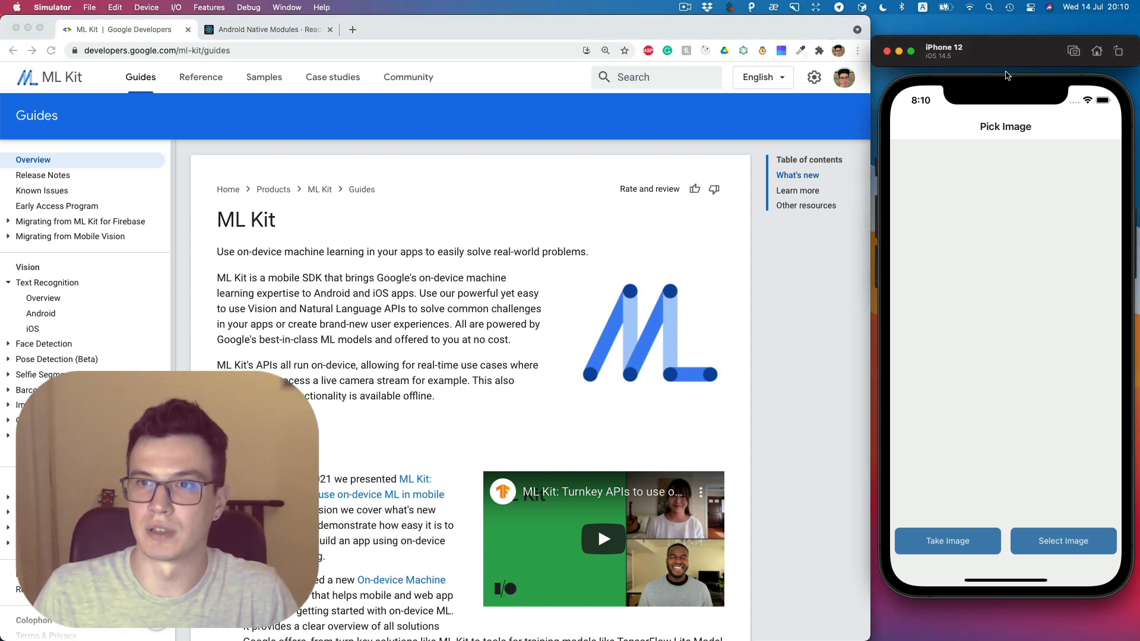
pyautogui.moveTo(1064, 521)
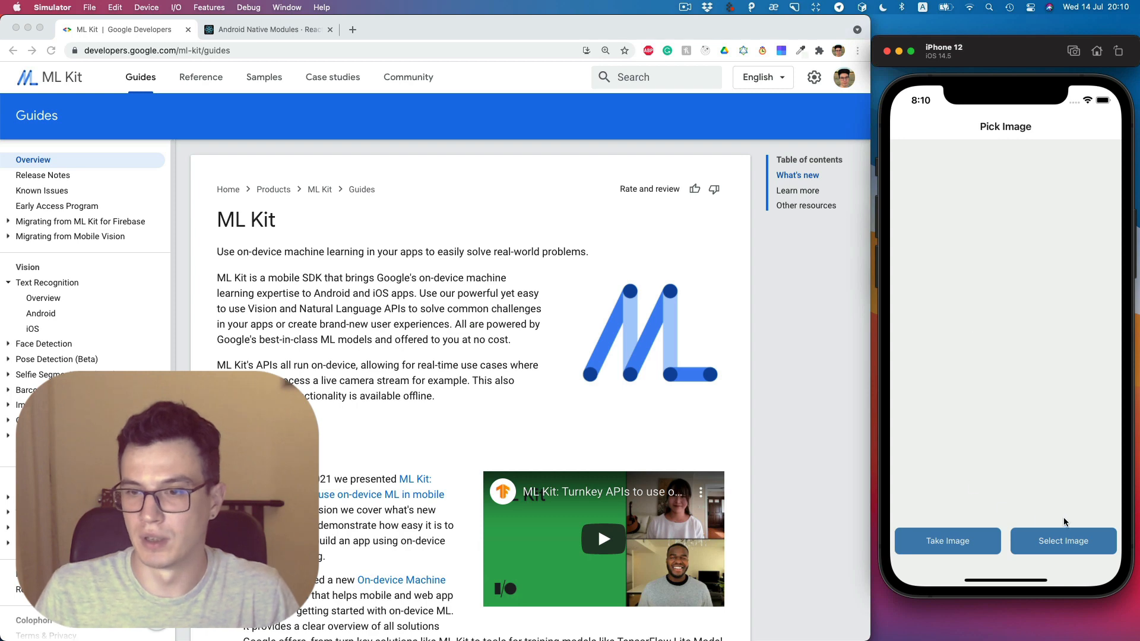
pyautogui.moveTo(1010, 547)
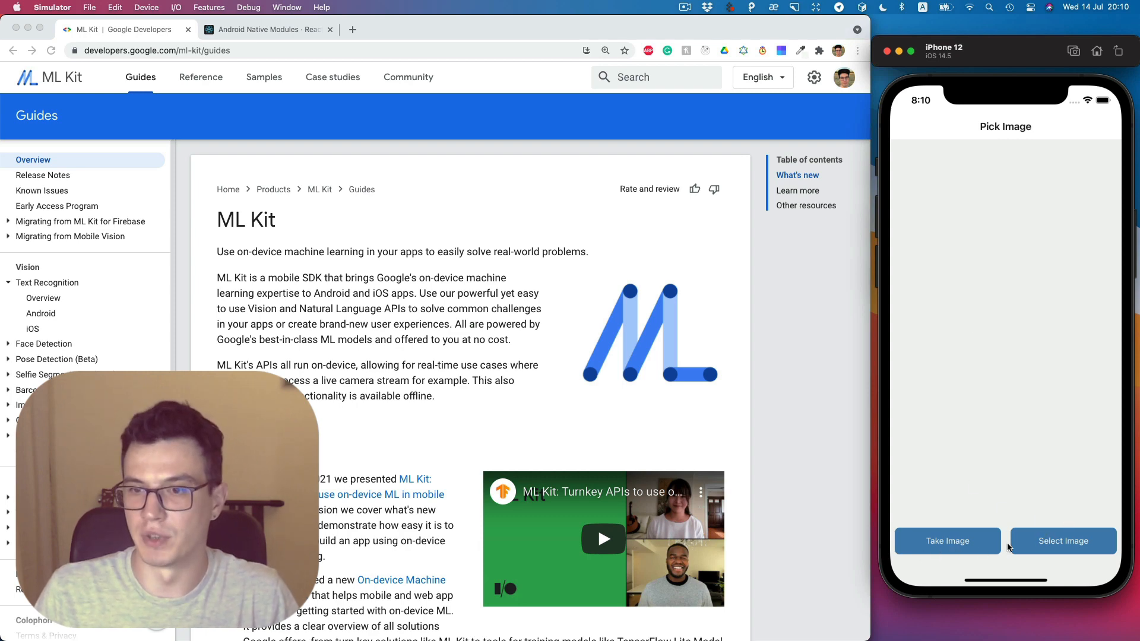
# Choose an existing screenshot so the Process image screen shows it with recognised text blocks outlined
pyautogui.click(1061, 541)
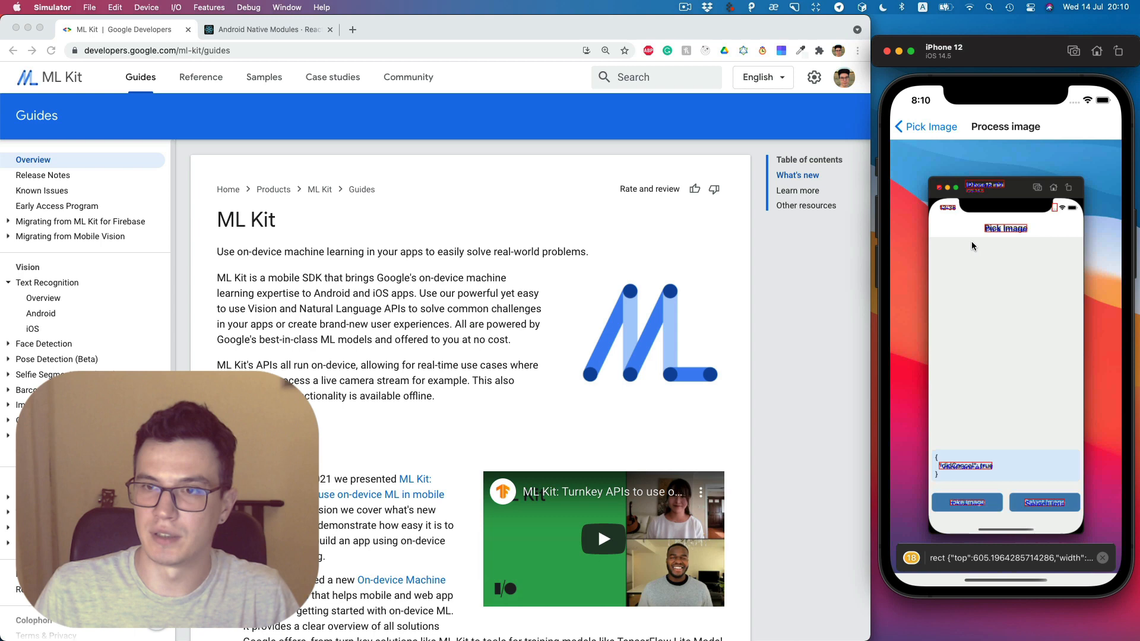
pyautogui.moveTo(1011, 177)
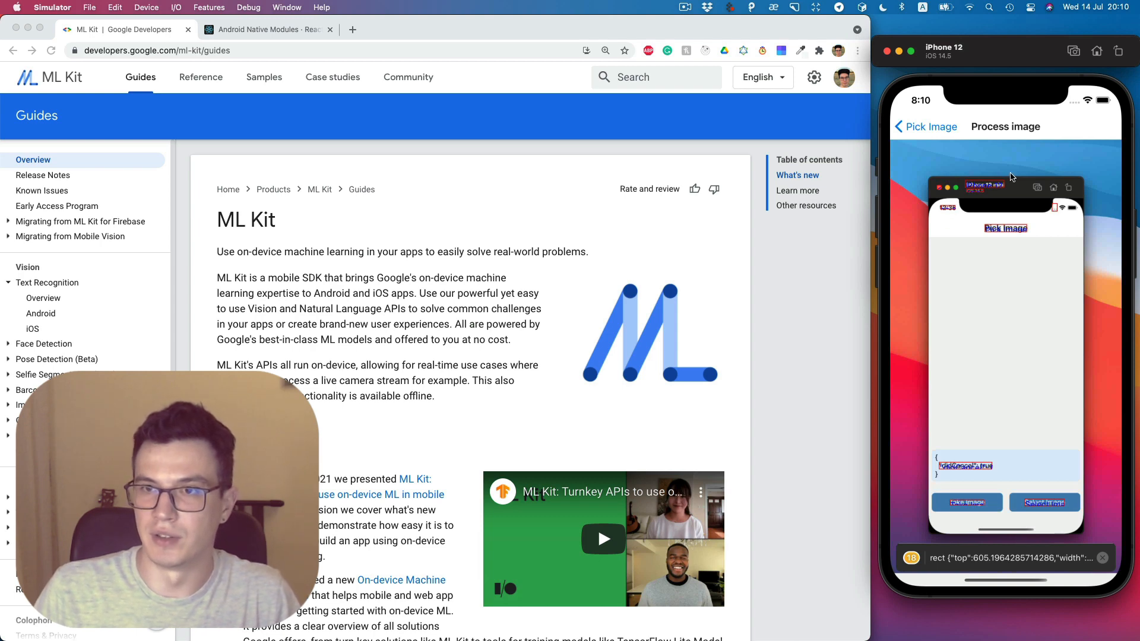